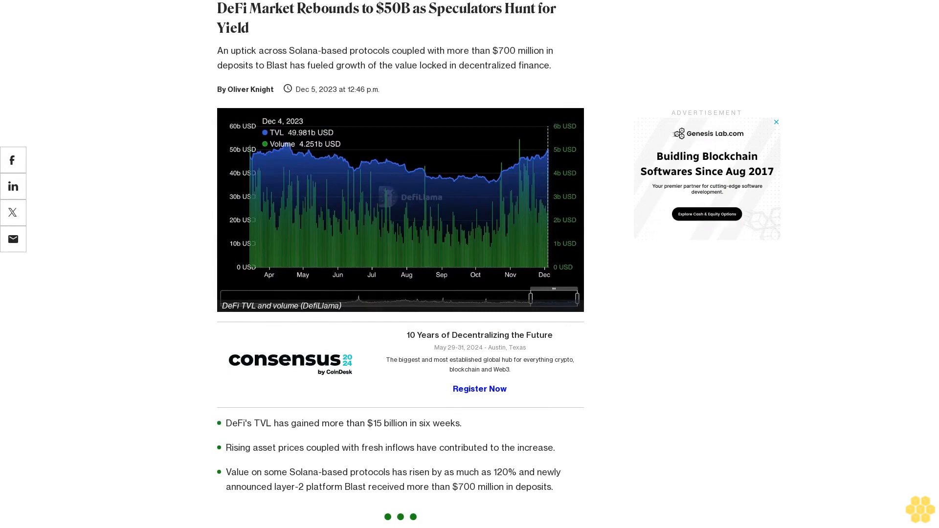
pyautogui.scroll(-3)
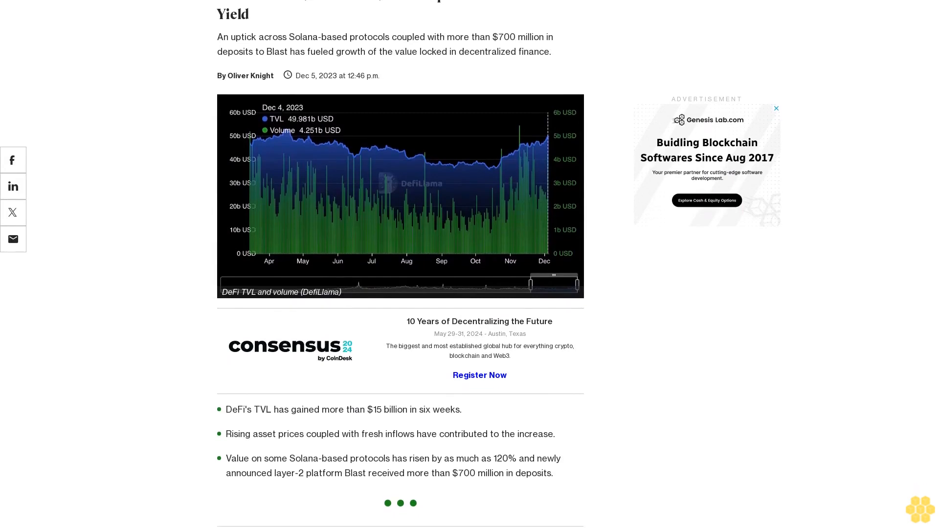
pyautogui.scroll(-3)
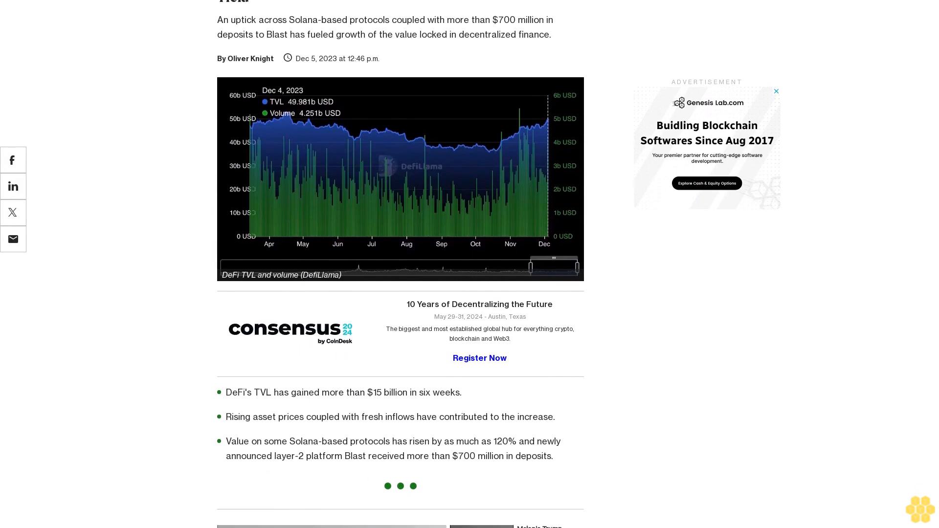
pyautogui.scroll(-3)
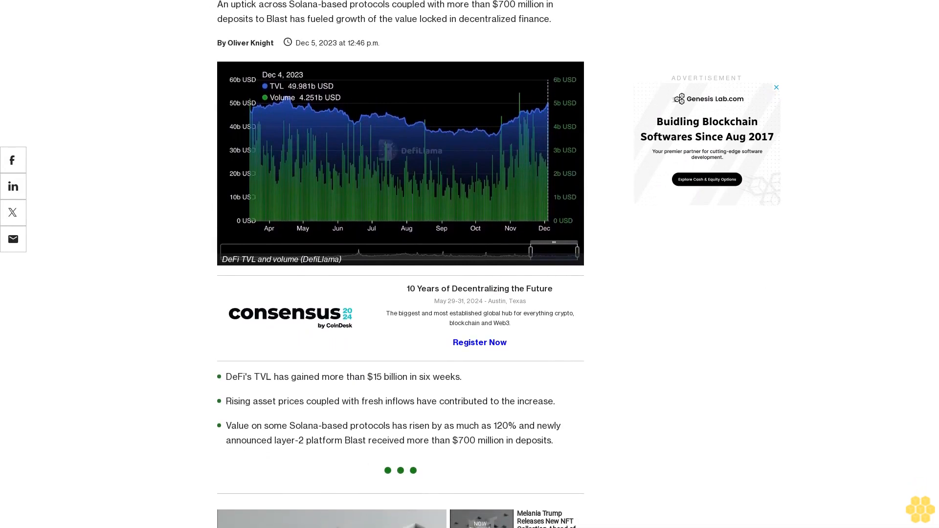
pyautogui.scroll(-3)
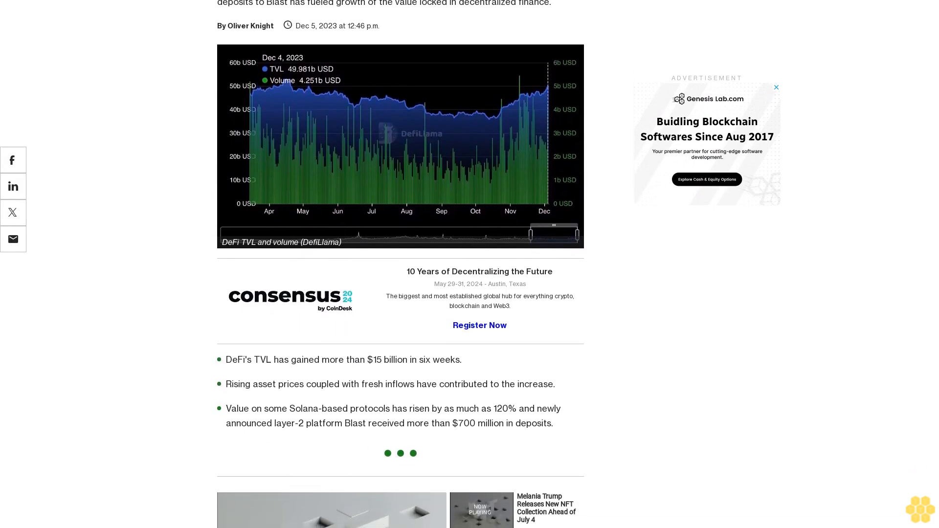
pyautogui.scroll(-3)
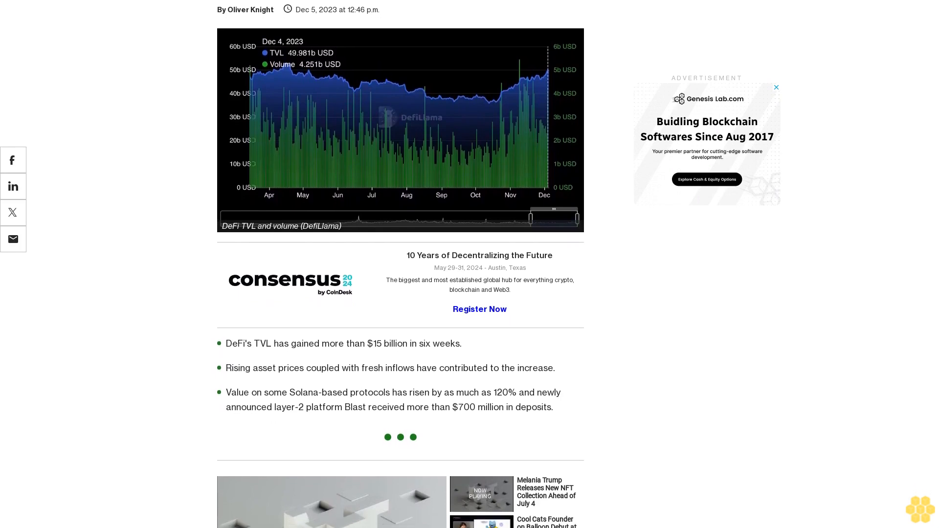
pyautogui.scroll(-3)
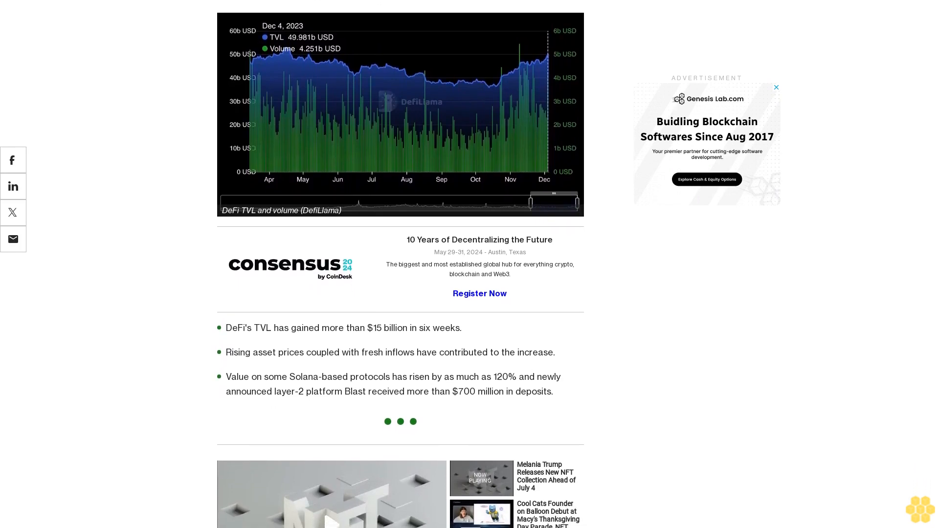
pyautogui.scroll(-3)
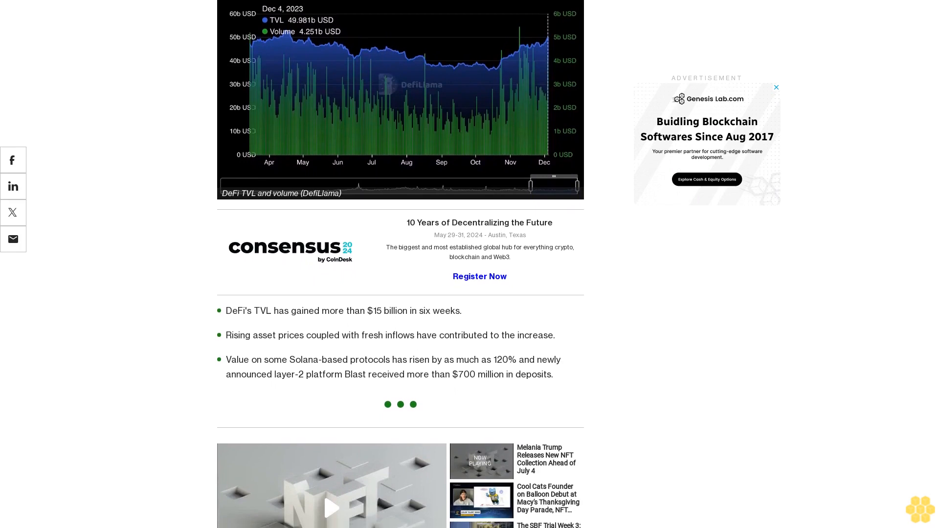
pyautogui.scroll(-3)
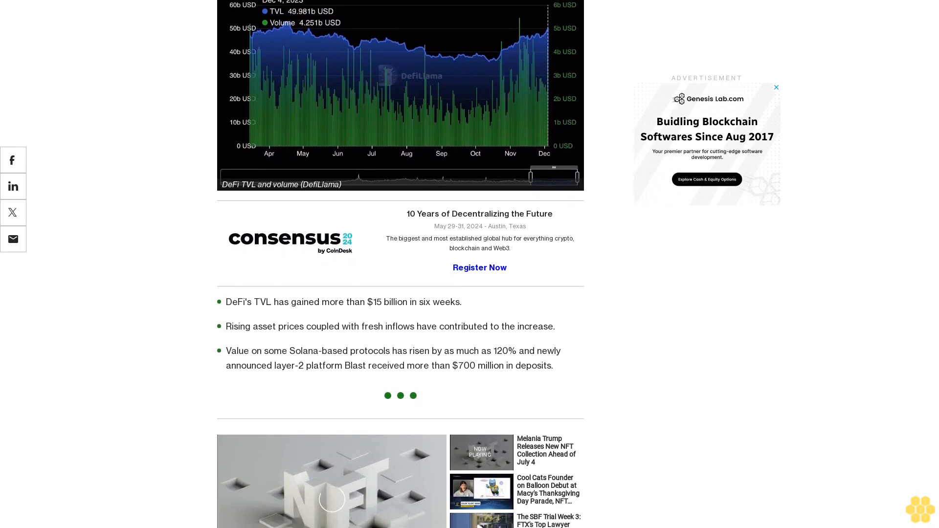
pyautogui.scroll(-3)
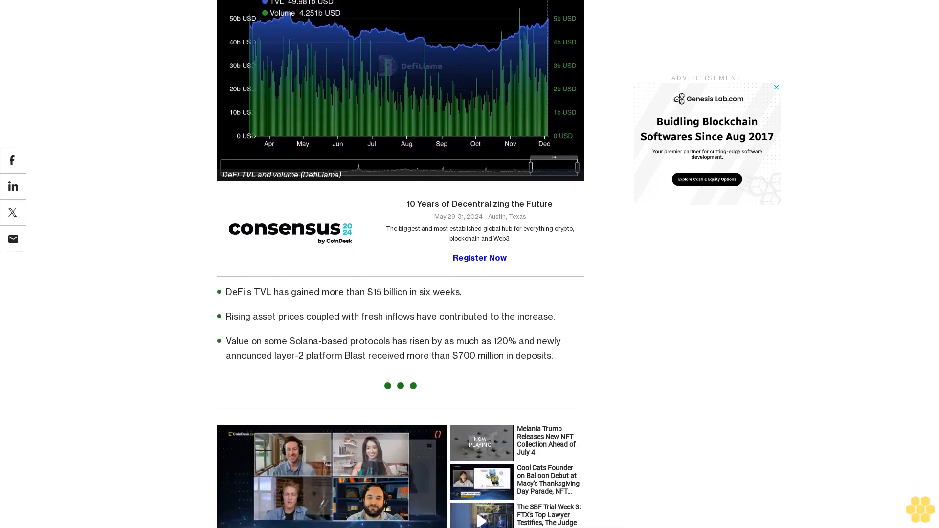
pyautogui.scroll(-3)
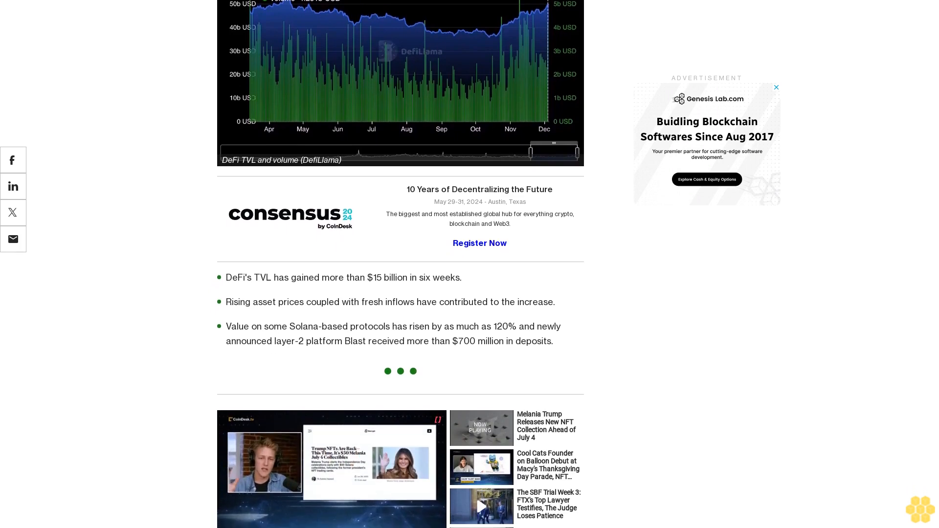
pyautogui.scroll(-3)
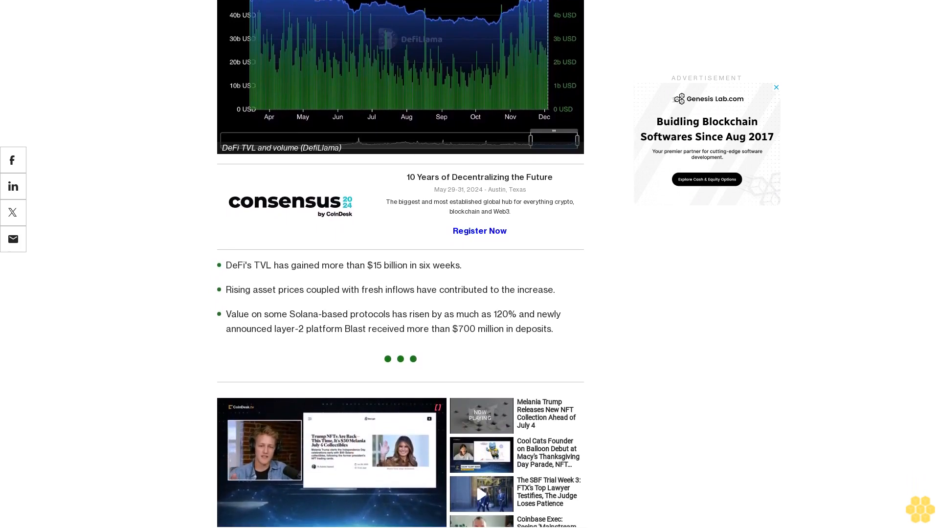
pyautogui.scroll(-3)
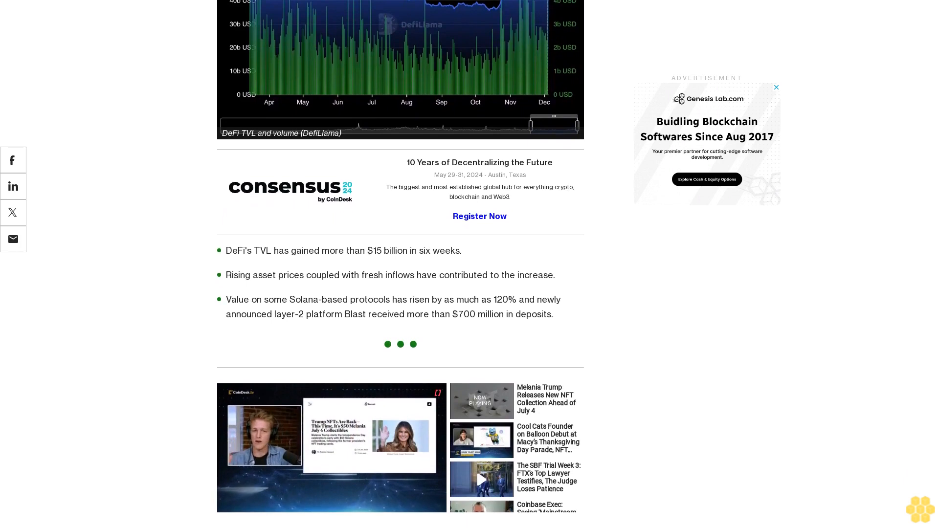
pyautogui.scroll(-3)
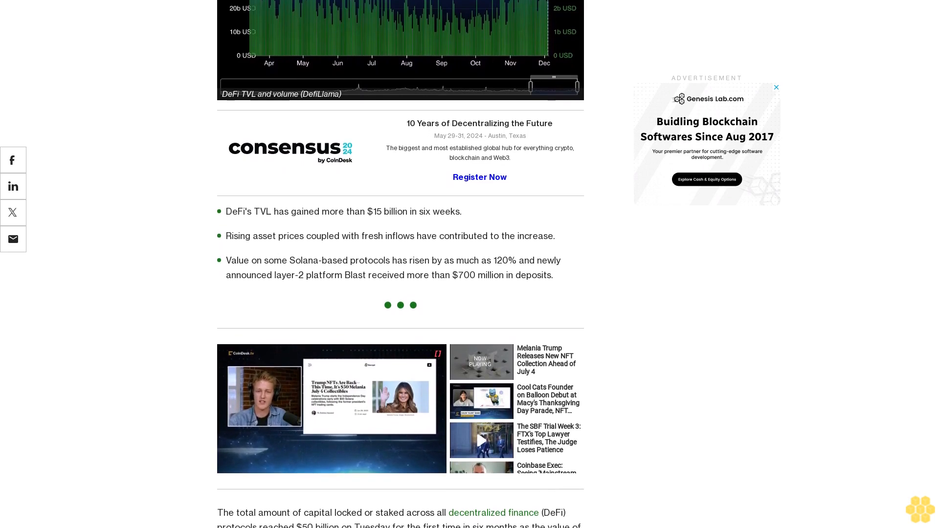
pyautogui.scroll(-3)
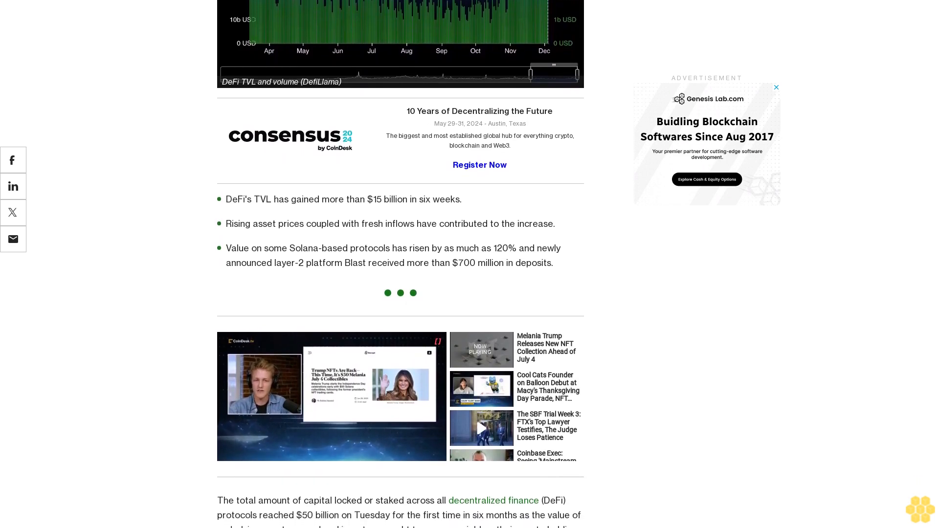
pyautogui.scroll(-3)
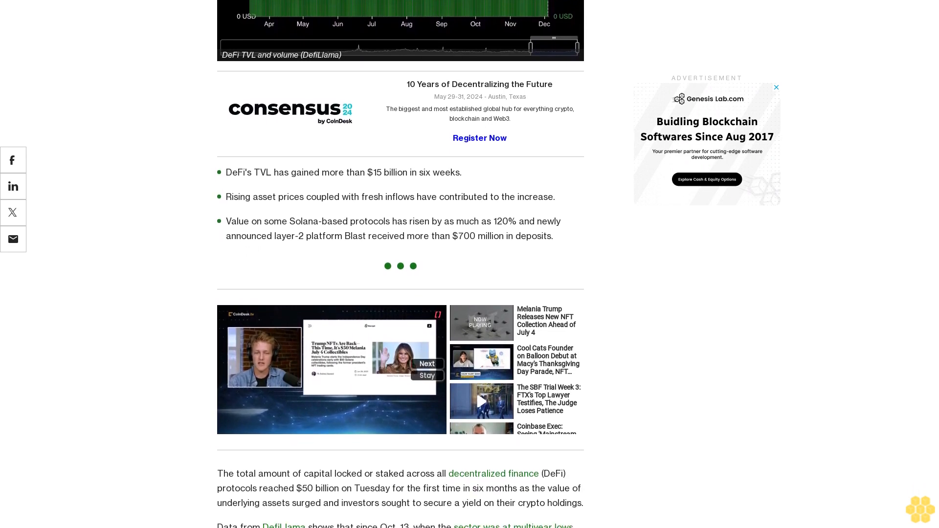
pyautogui.scroll(-3)
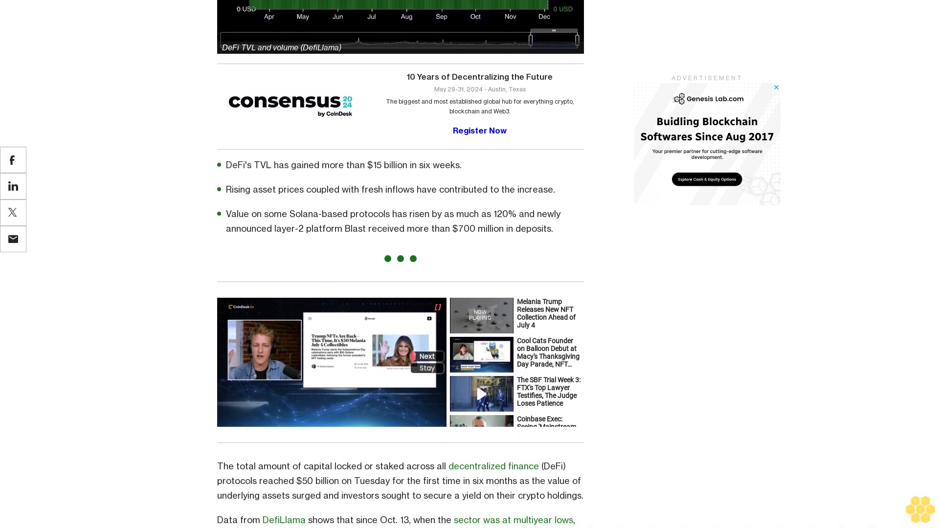
pyautogui.scroll(-3)
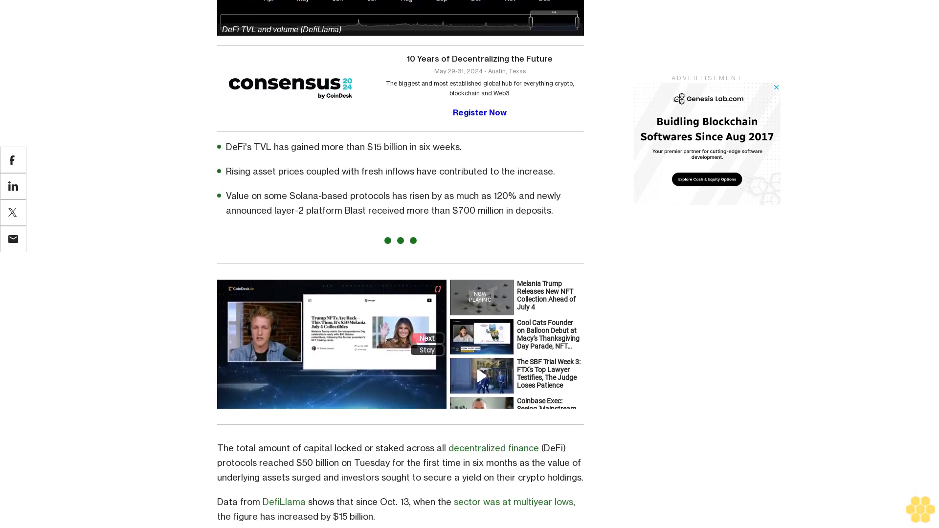
pyautogui.scroll(-3)
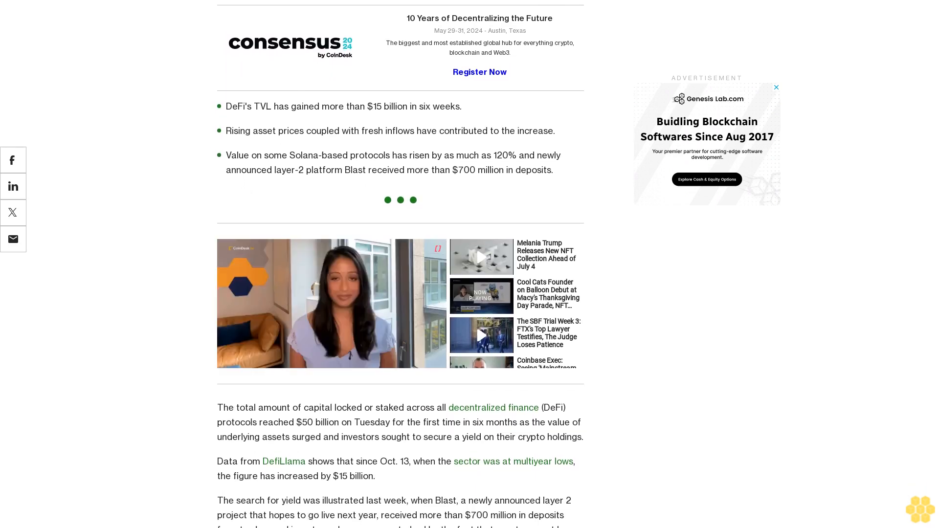
pyautogui.scroll(-3)
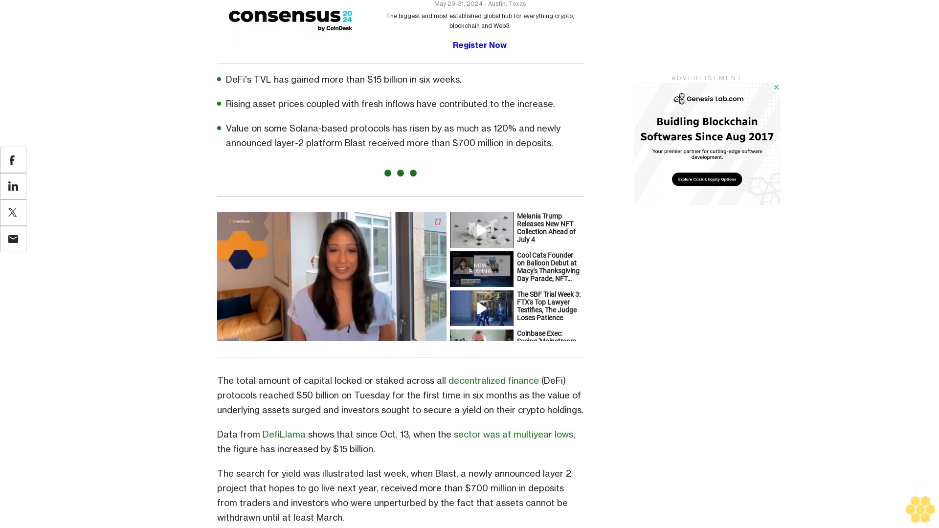
pyautogui.scroll(-3)
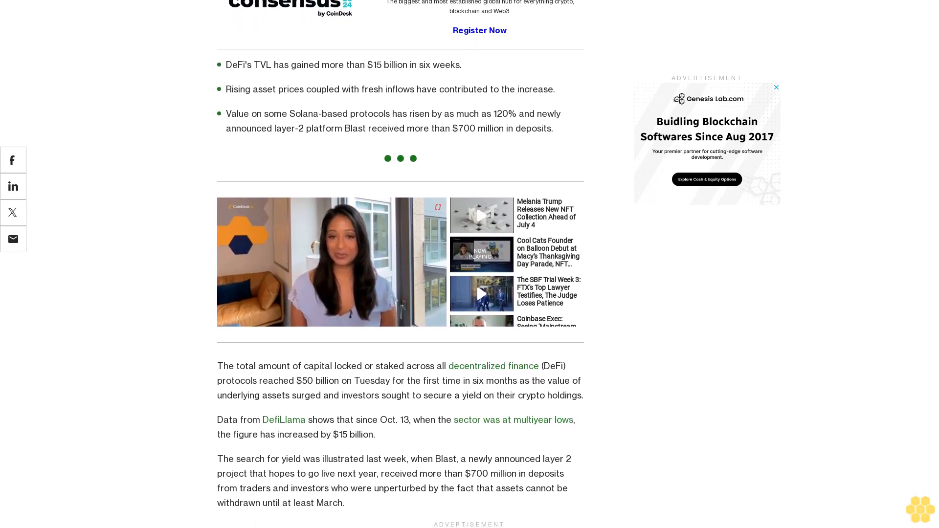
pyautogui.scroll(-3)
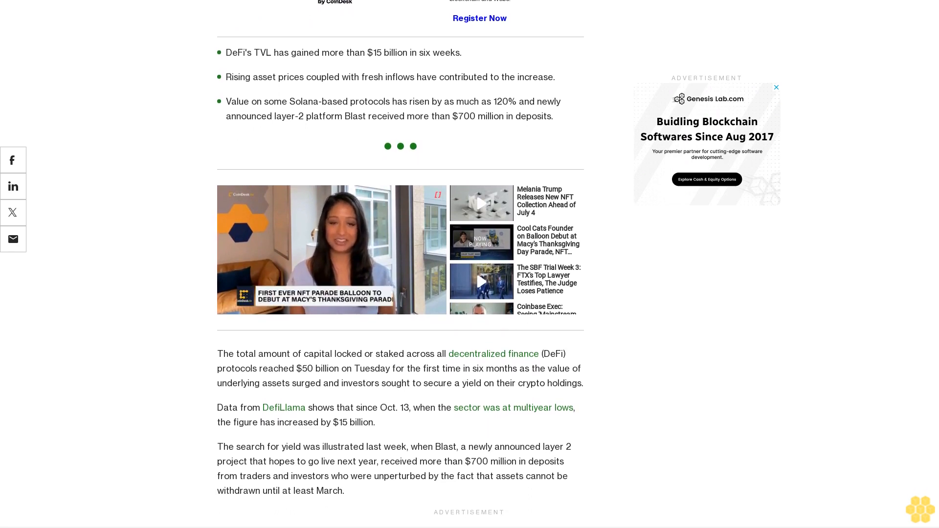
pyautogui.scroll(-3)
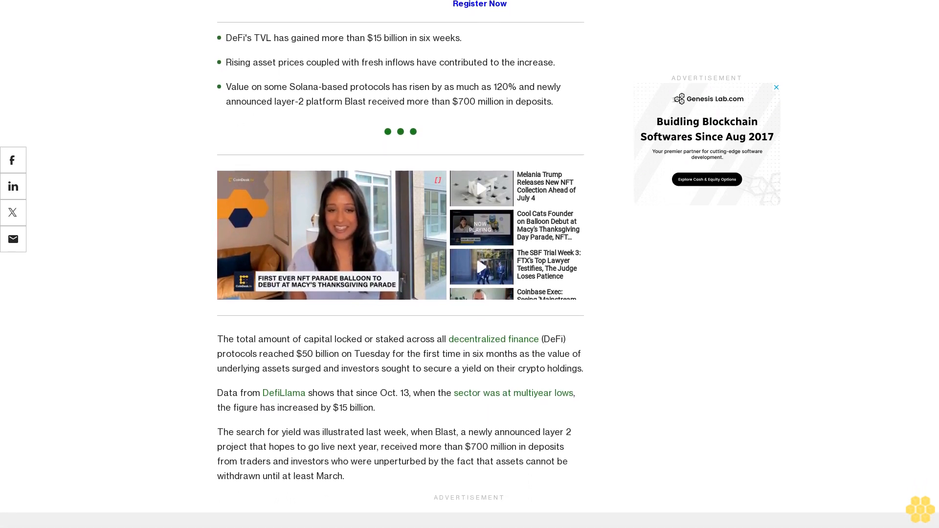
pyautogui.scroll(-3)
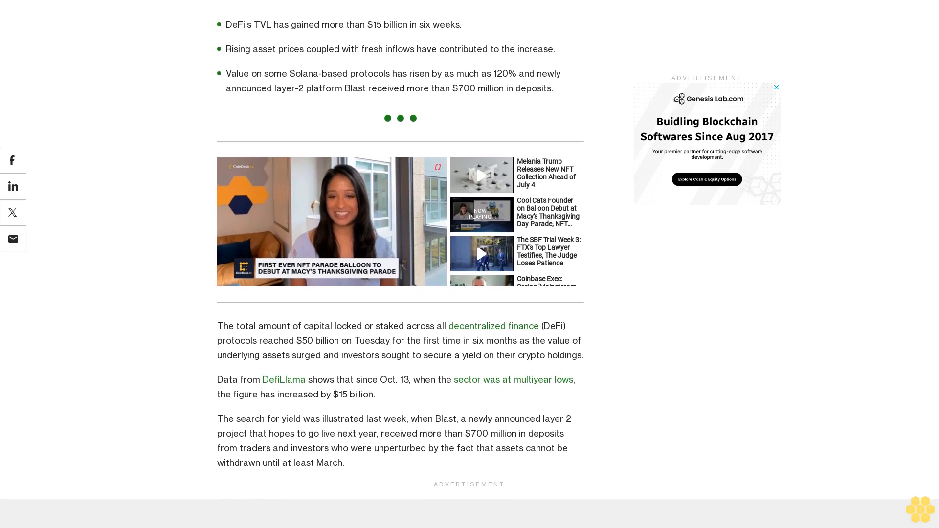
pyautogui.scroll(-3)
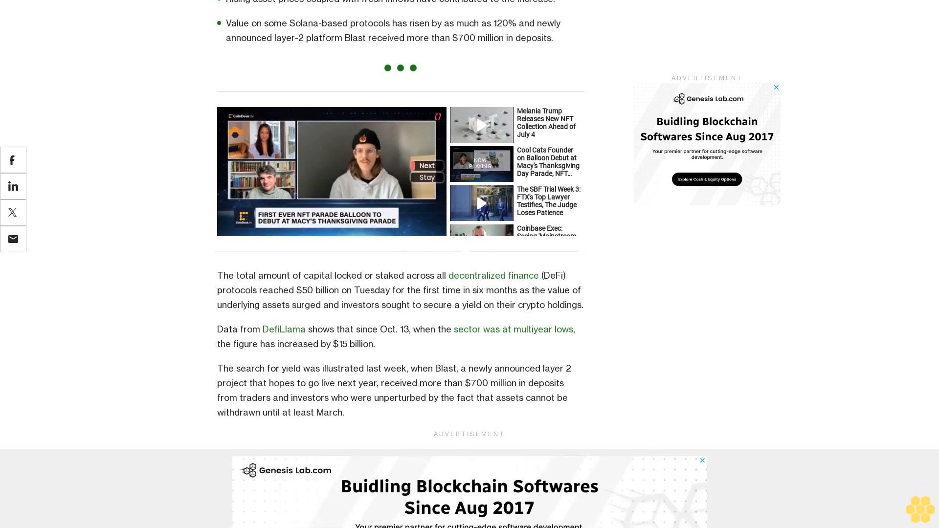
pyautogui.scroll(-3)
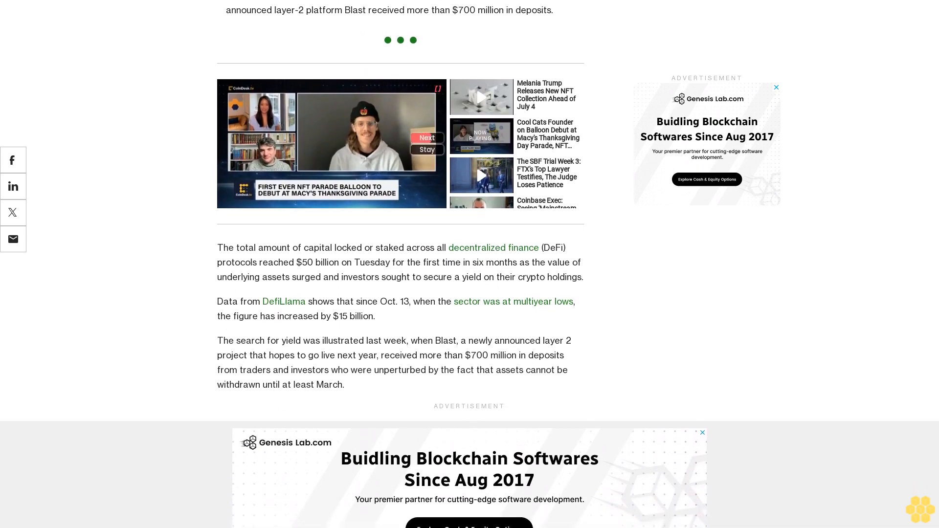
pyautogui.scroll(-3)
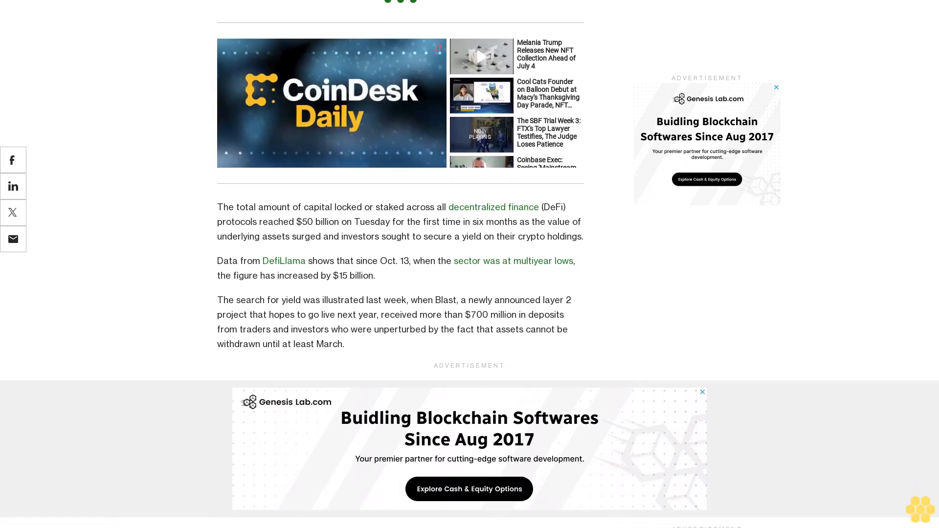
pyautogui.scroll(-3)
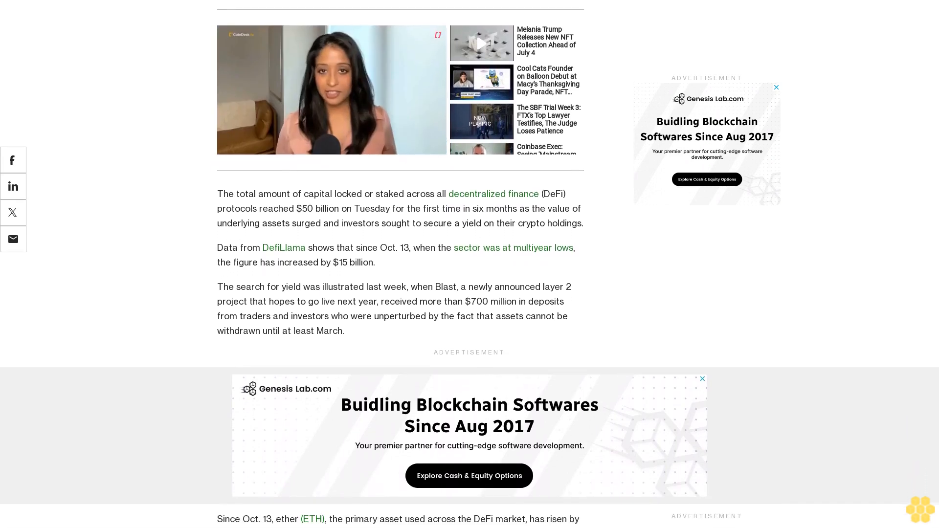
pyautogui.scroll(-3)
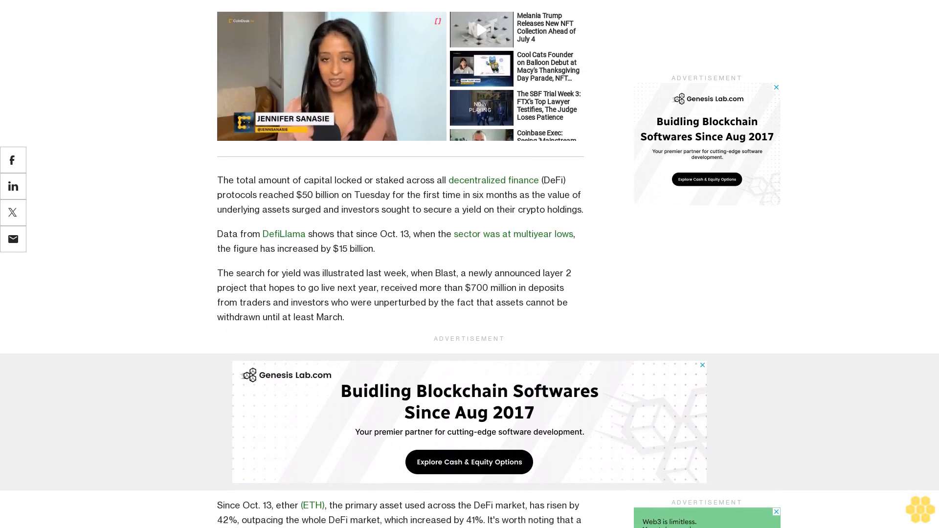
pyautogui.scroll(-3)
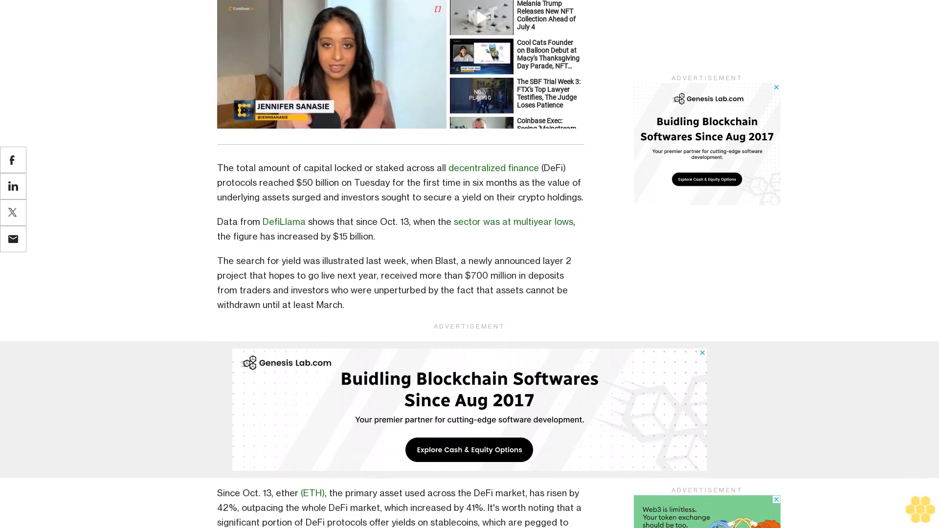
pyautogui.scroll(-3)
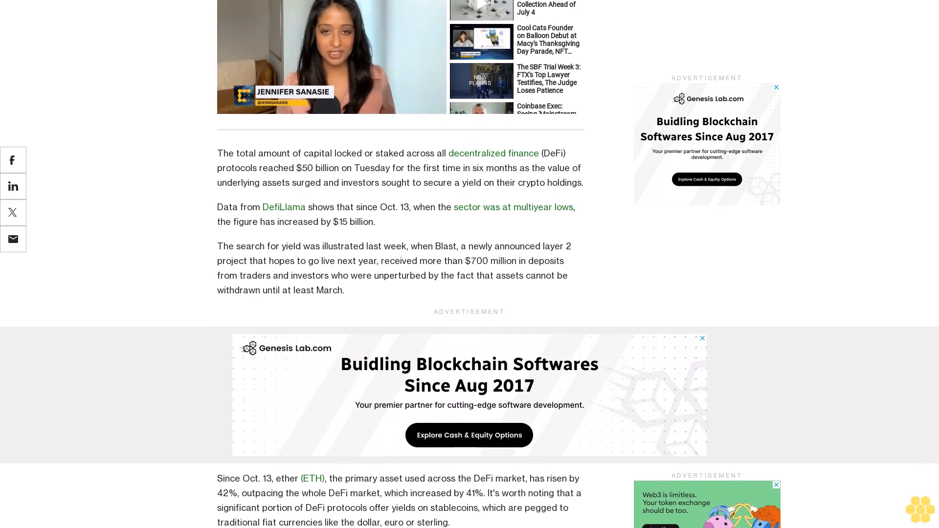
pyautogui.scroll(-3)
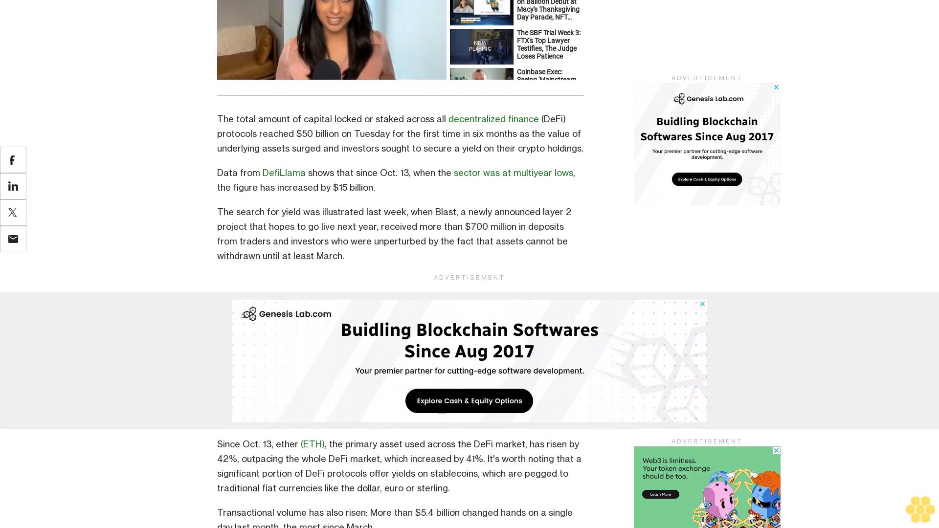
pyautogui.scroll(-3)
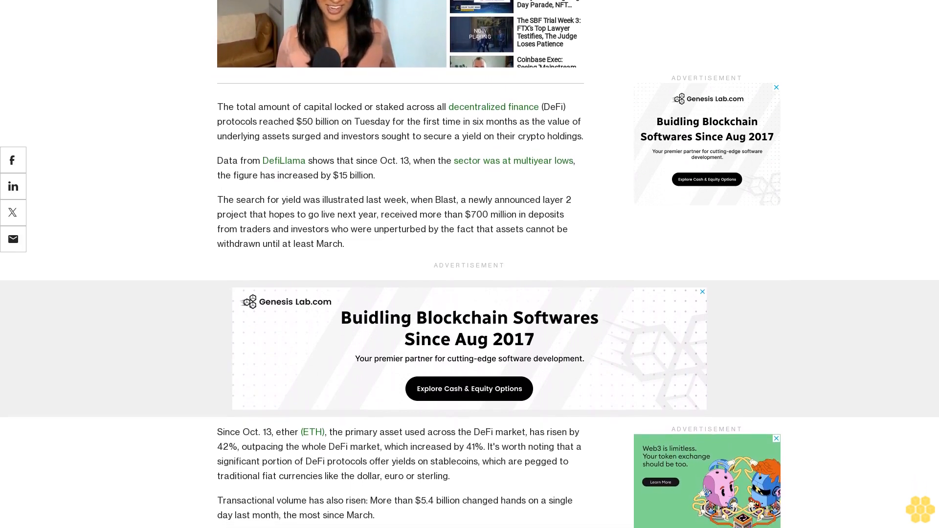
pyautogui.scroll(-3)
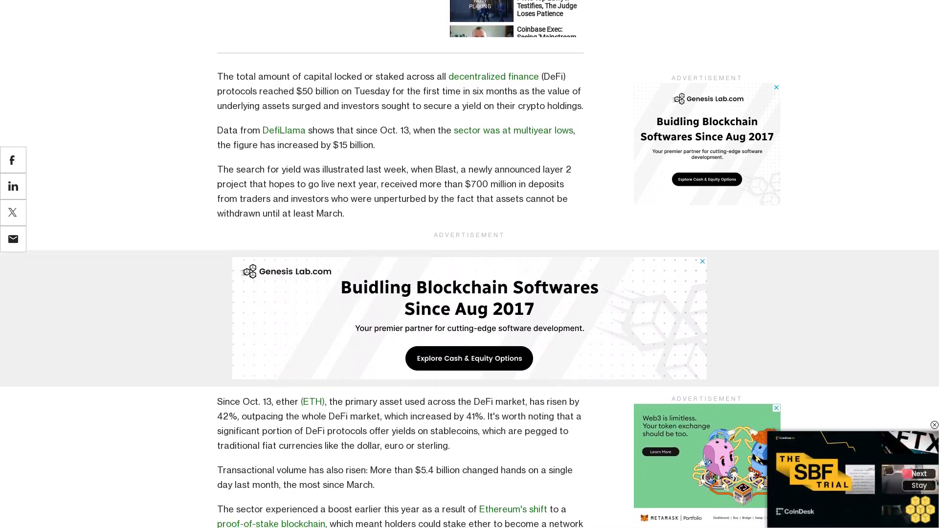
pyautogui.scroll(-3)
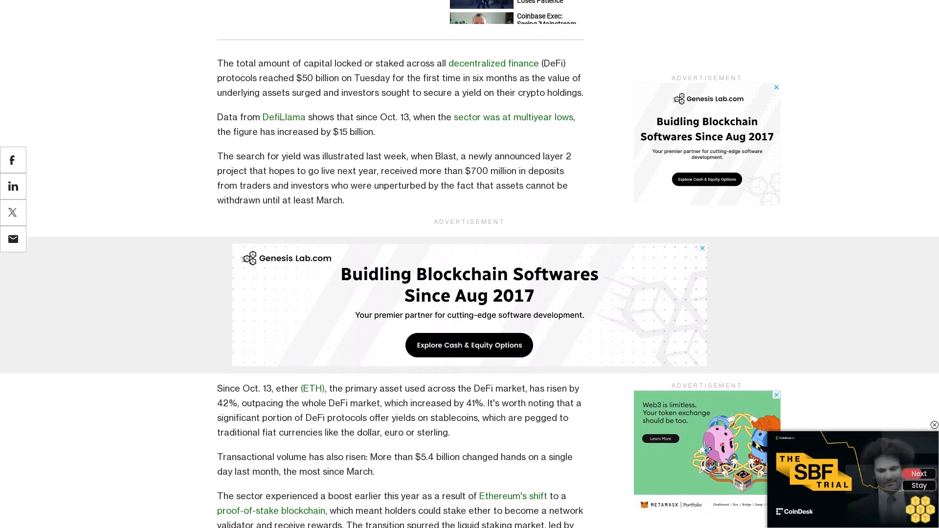
pyautogui.scroll(-3)
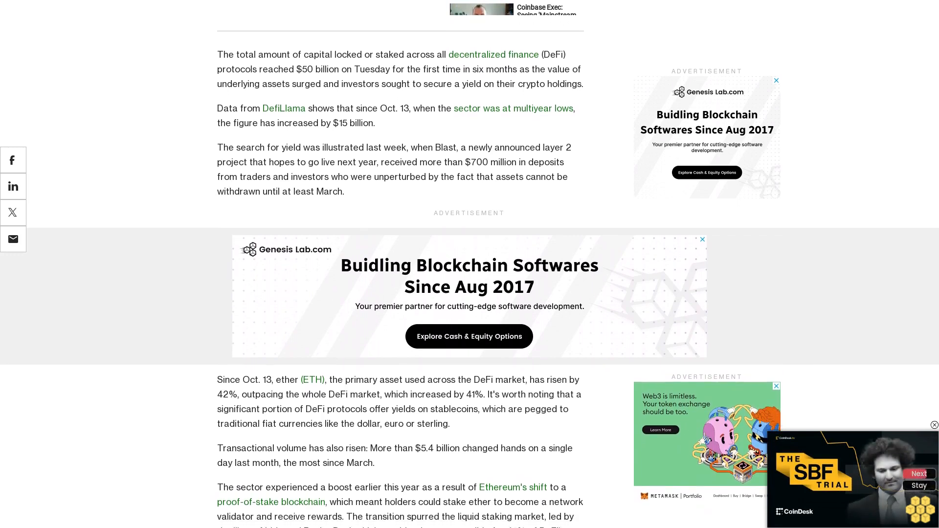
pyautogui.scroll(-3)
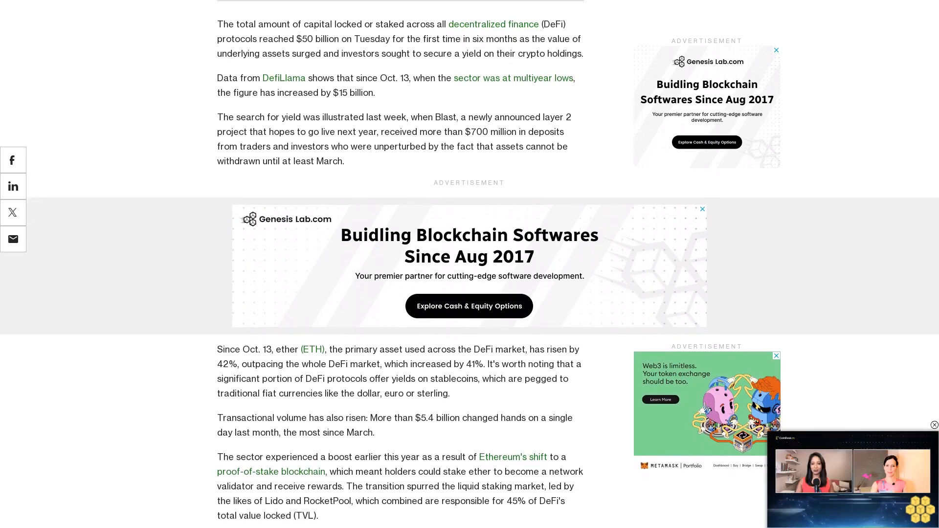
pyautogui.scroll(-3)
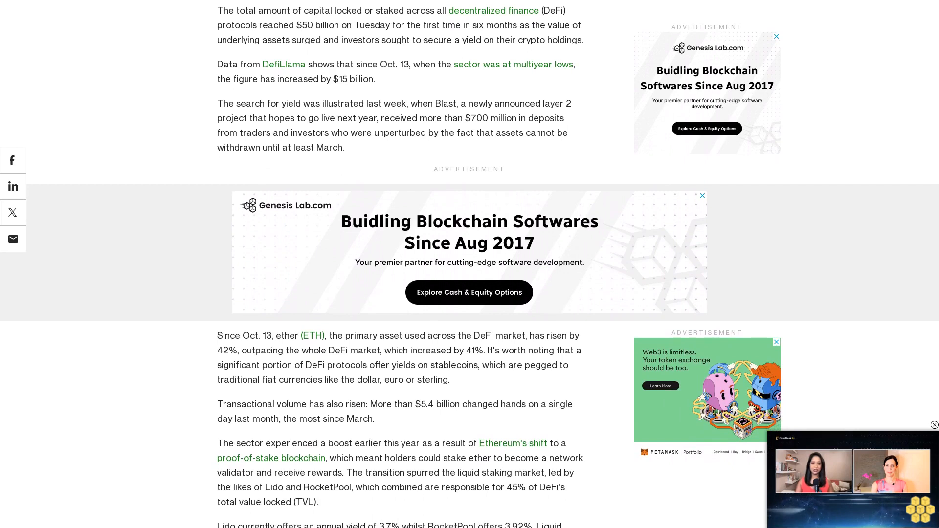
pyautogui.scroll(-3)
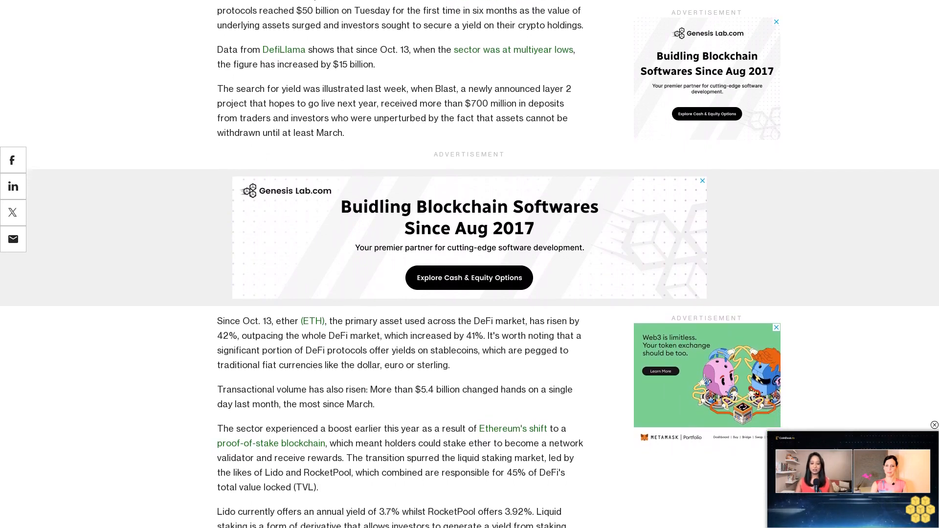
pyautogui.scroll(-3)
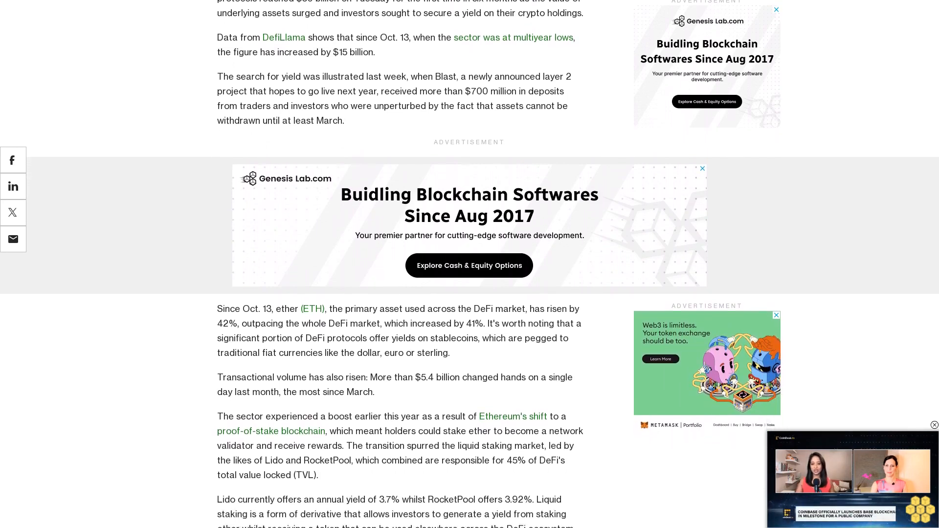
pyautogui.scroll(-3)
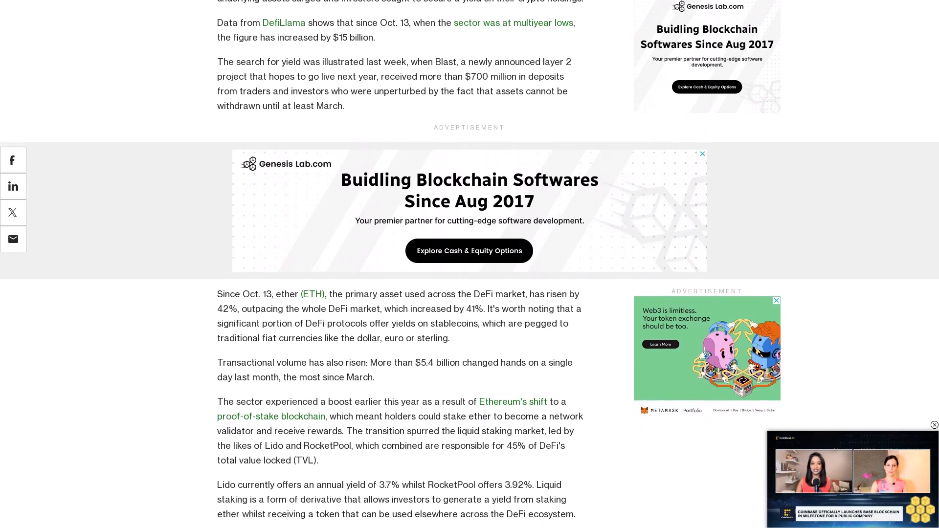
pyautogui.scroll(-3)
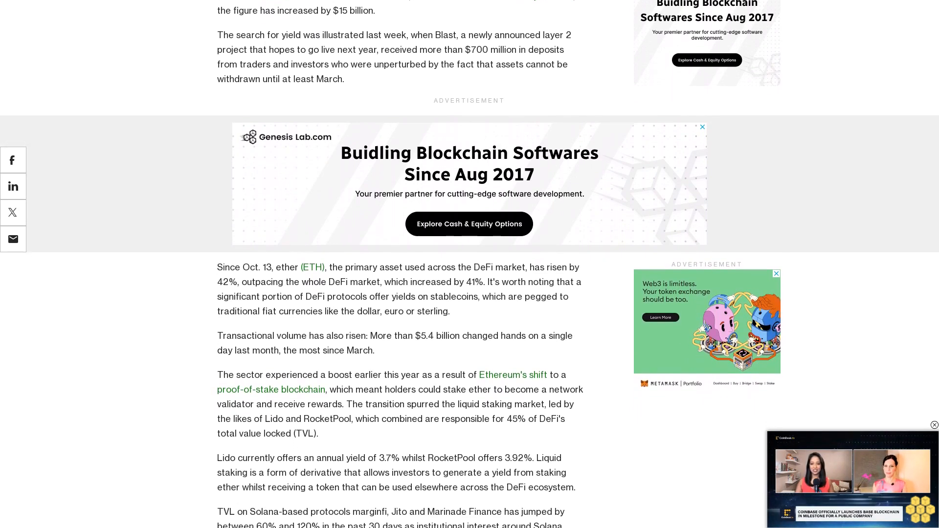
pyautogui.scroll(-3)
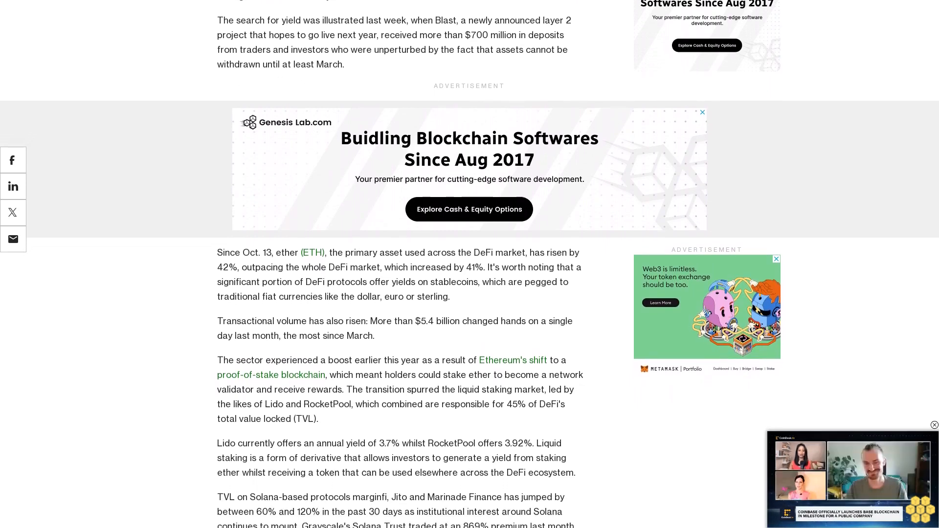
pyautogui.scroll(-3)
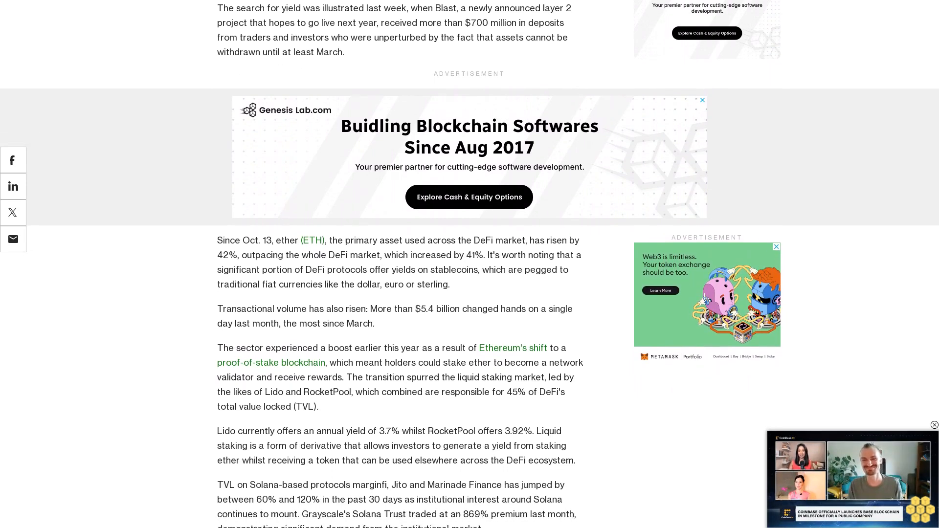
pyautogui.scroll(-3)
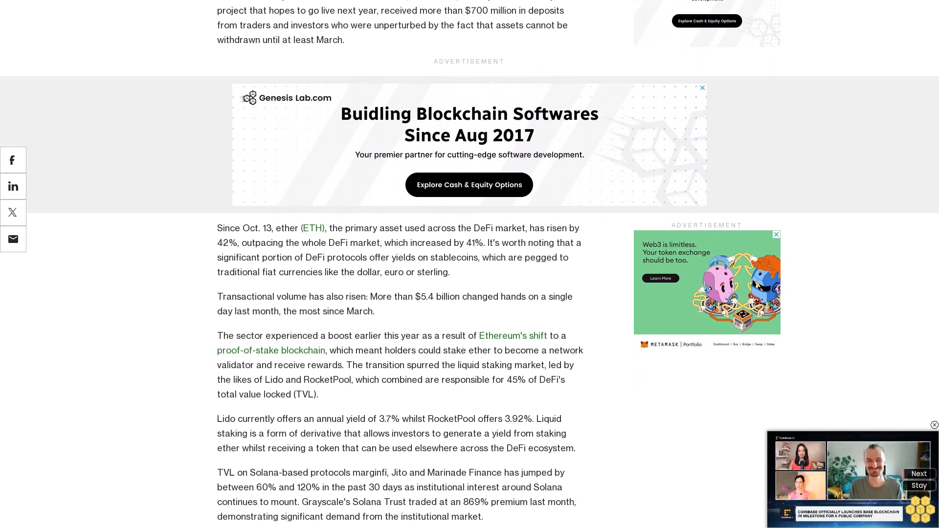
pyautogui.scroll(-3)
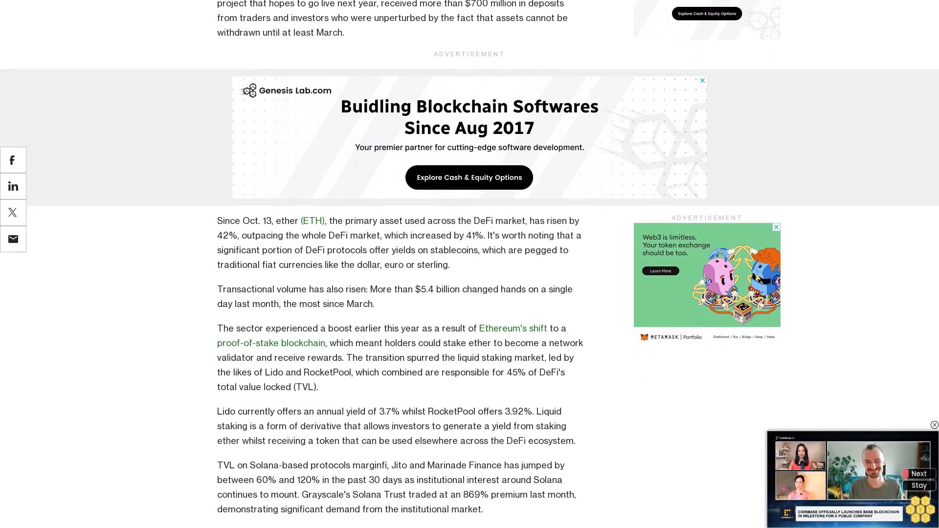
pyautogui.scroll(-3)
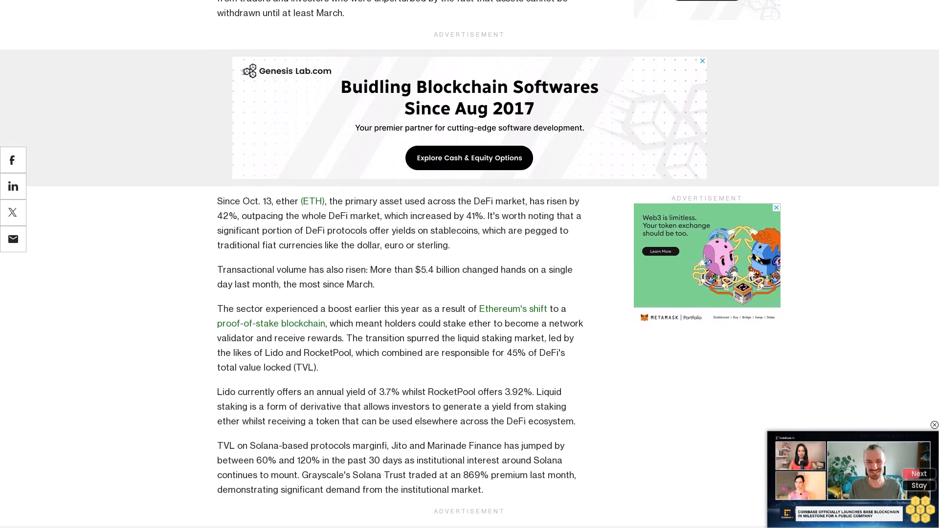
pyautogui.scroll(-3)
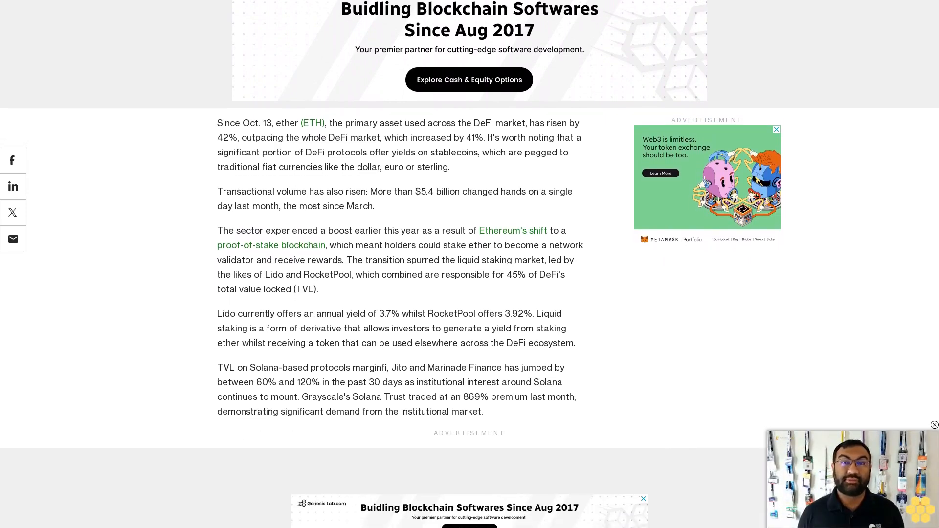
pyautogui.scroll(-3)
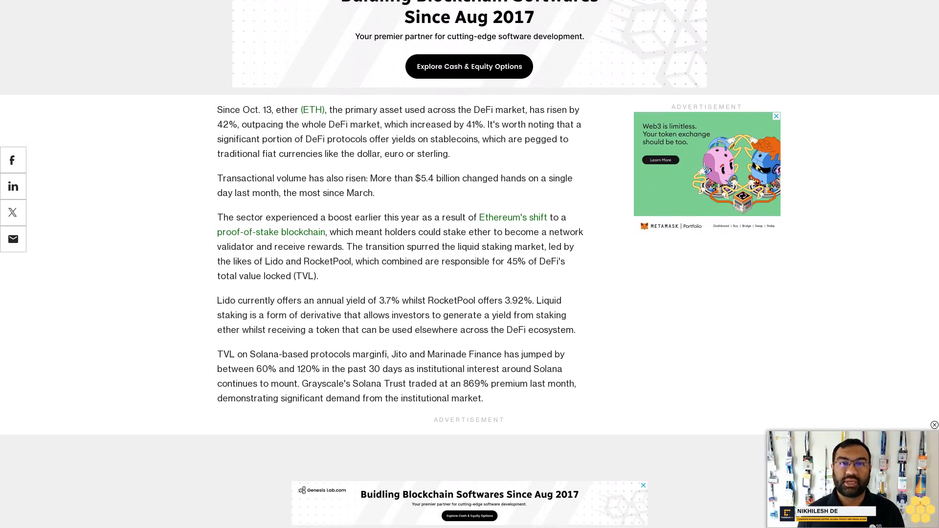
pyautogui.scroll(-3)
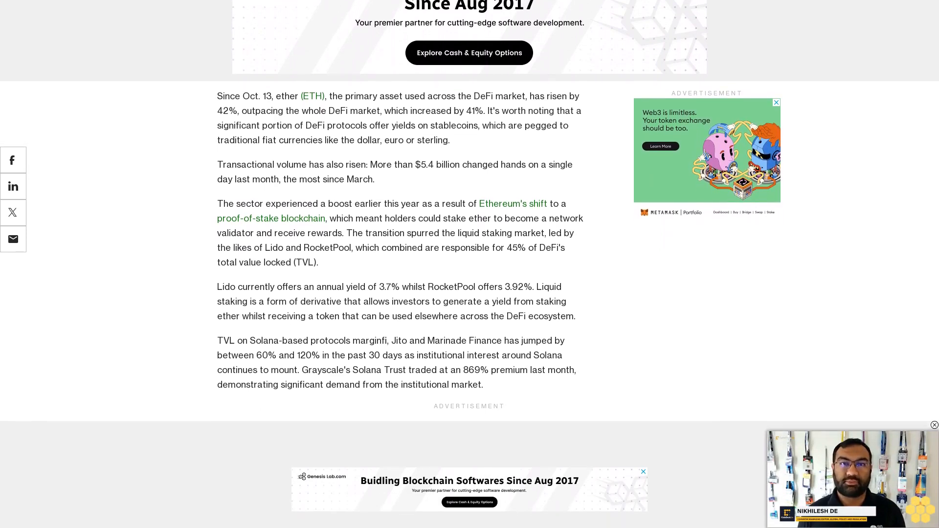
pyautogui.scroll(-3)
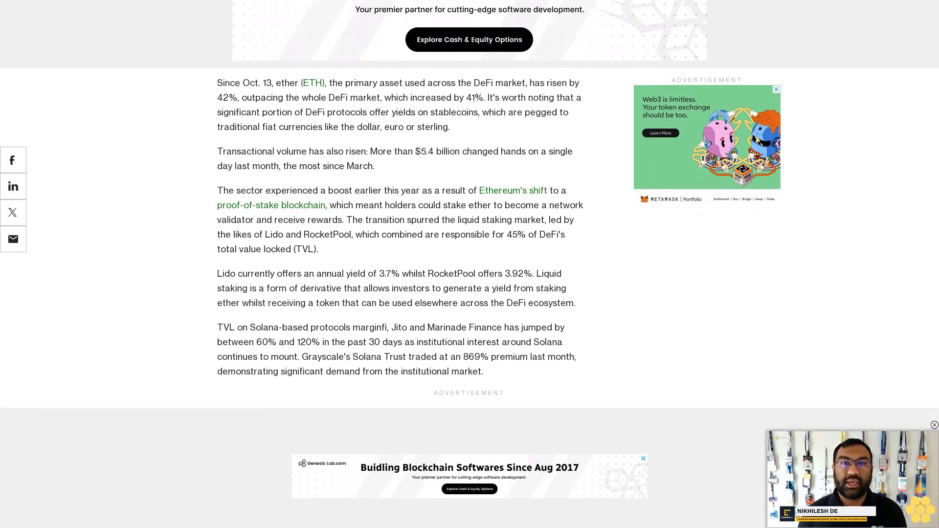
pyautogui.scroll(-3)
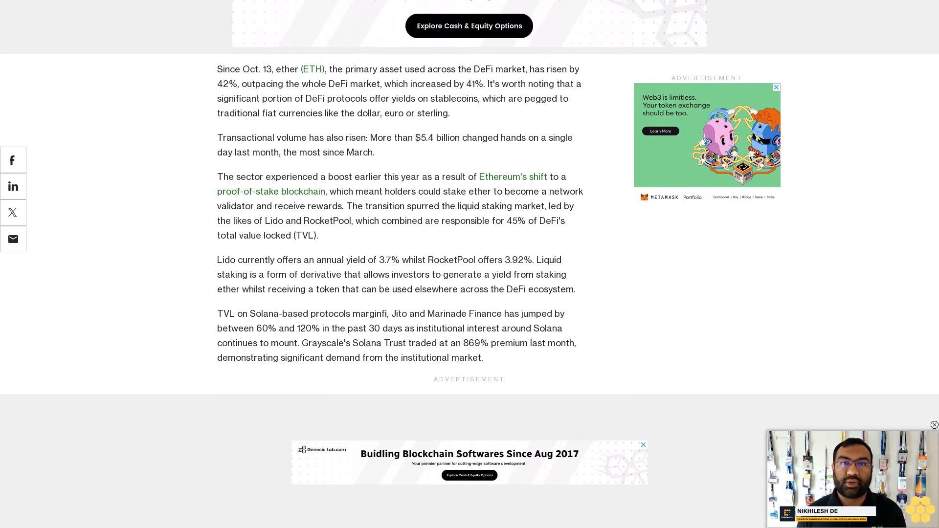
pyautogui.scroll(-3)
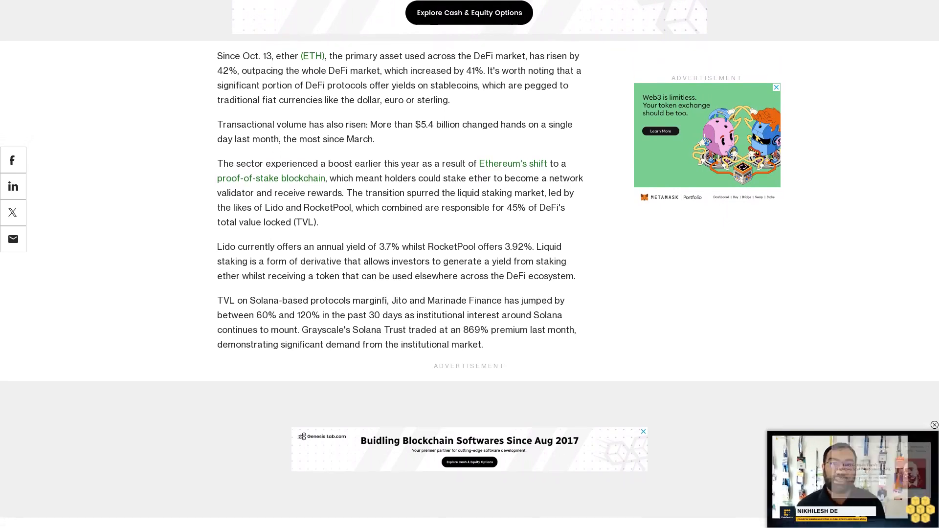
pyautogui.scroll(-3)
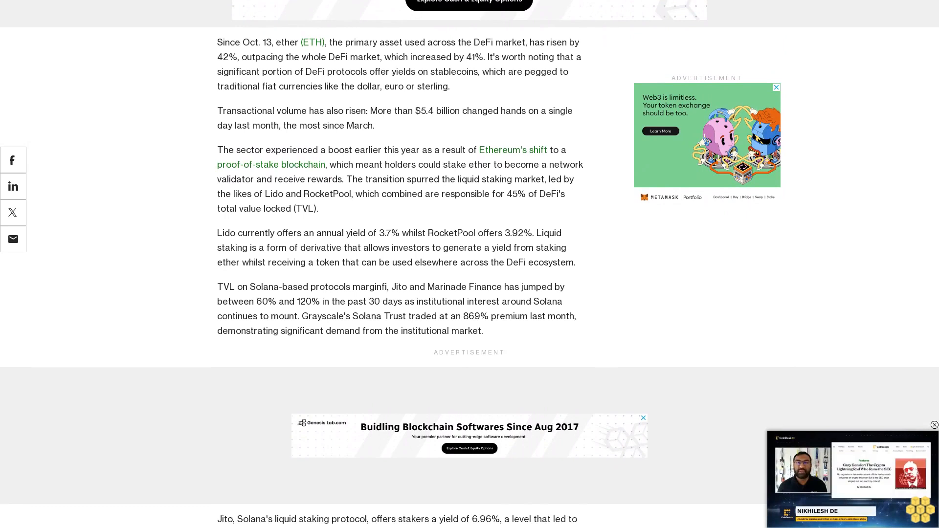